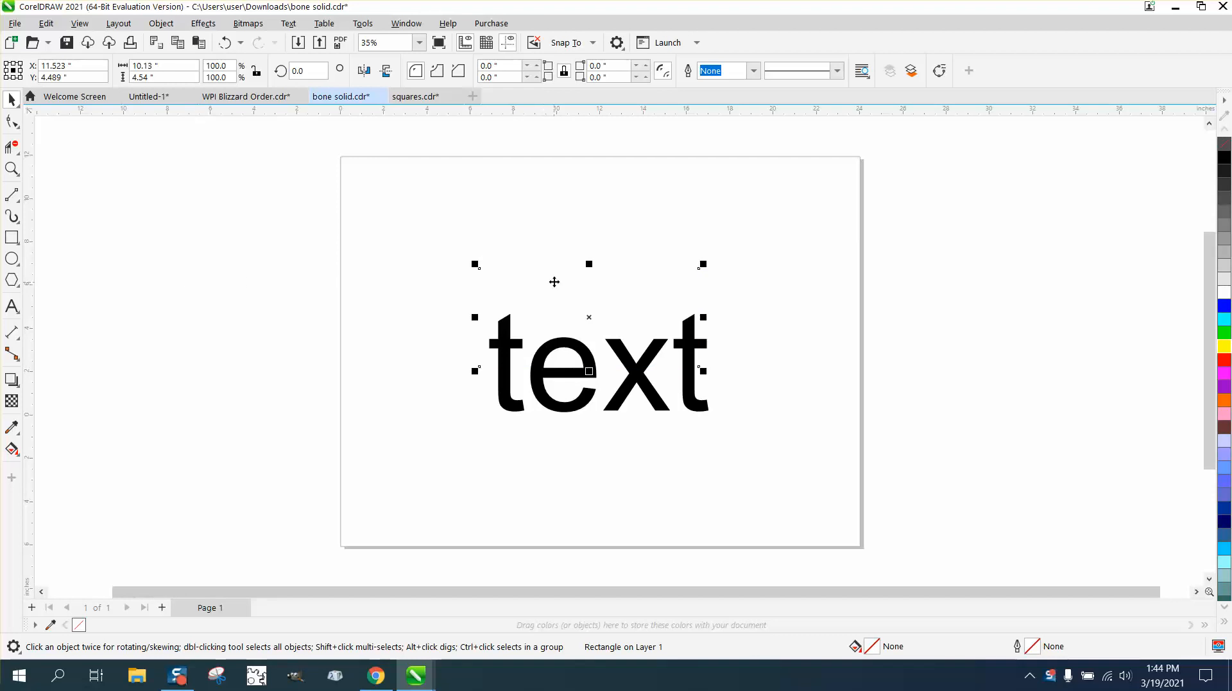
# - Frame the word 'text', clear the selection, and confirm a red hairline default outline
pyautogui.click(278, 296)
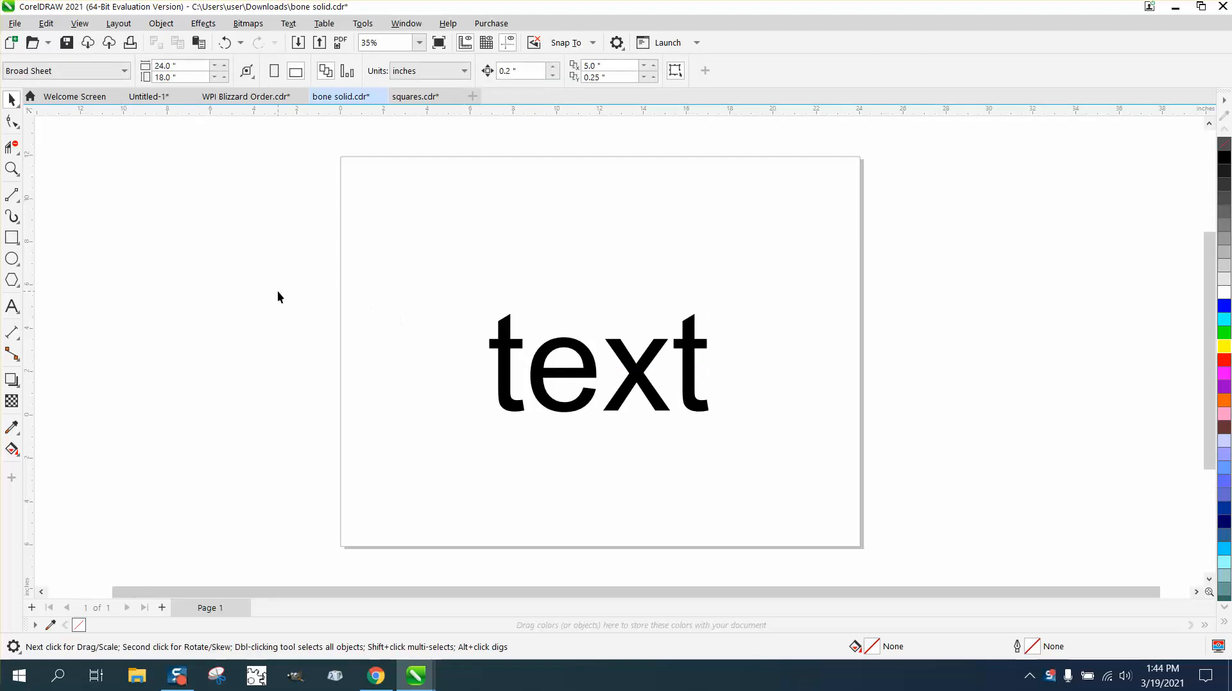
pyautogui.moveTo(29, 238)
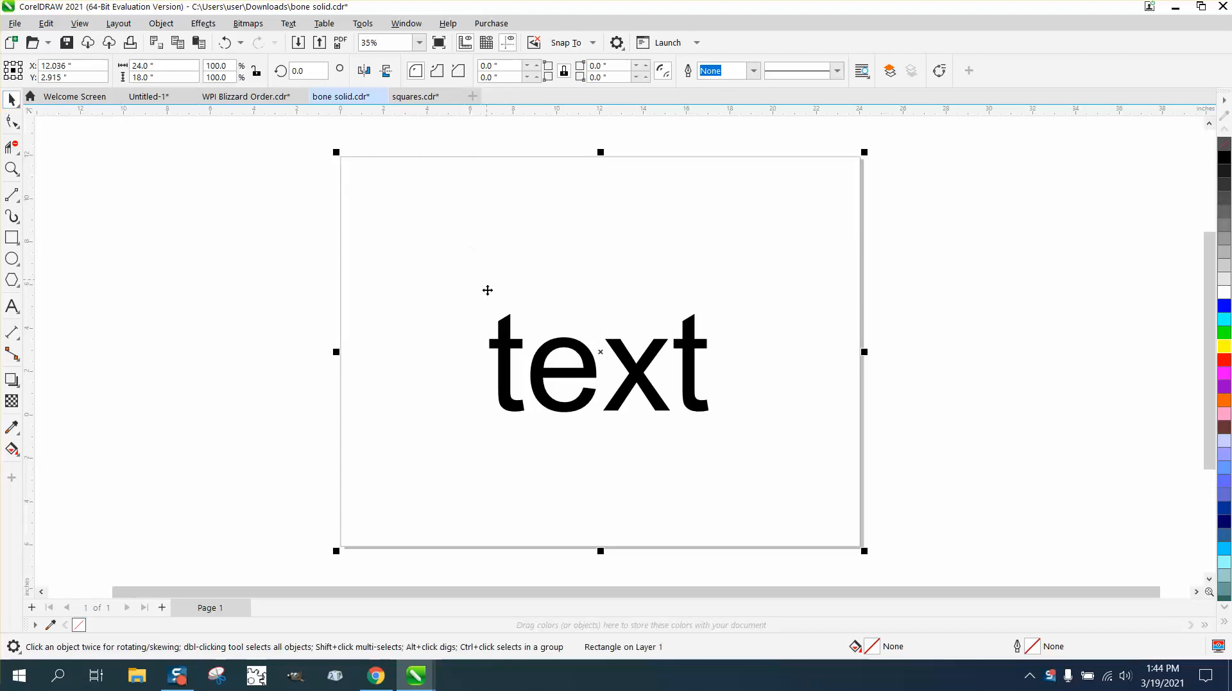
pyautogui.click(463, 313)
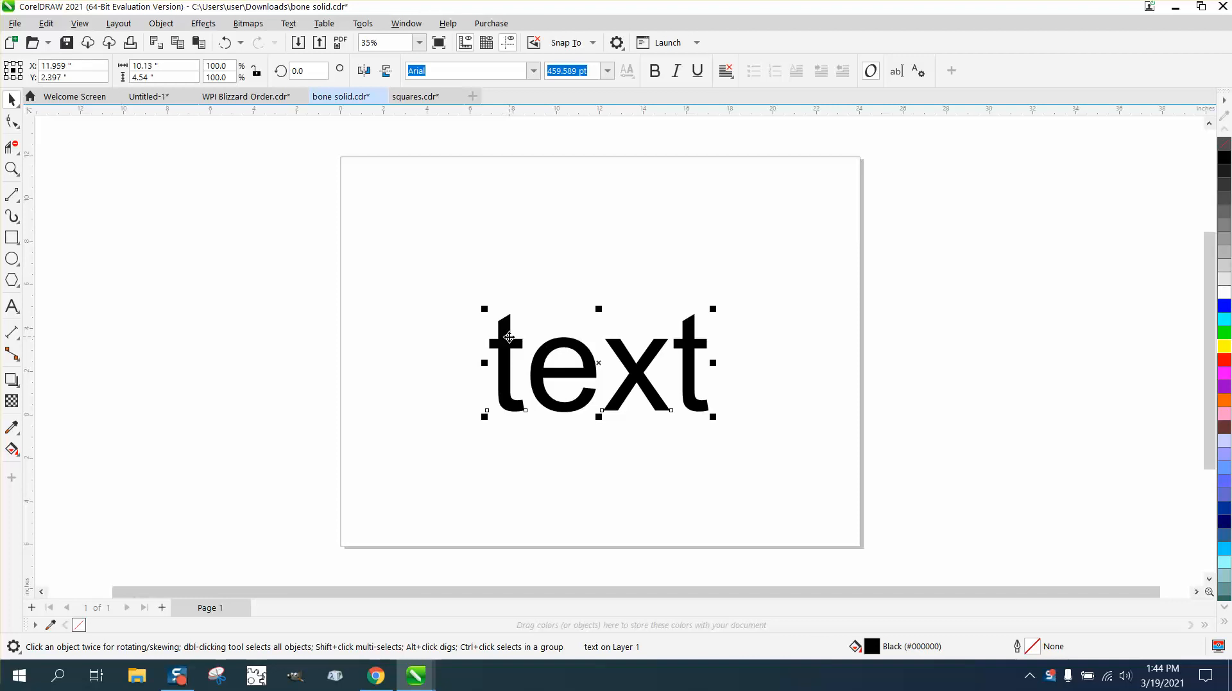
pyautogui.moveTo(13, 238)
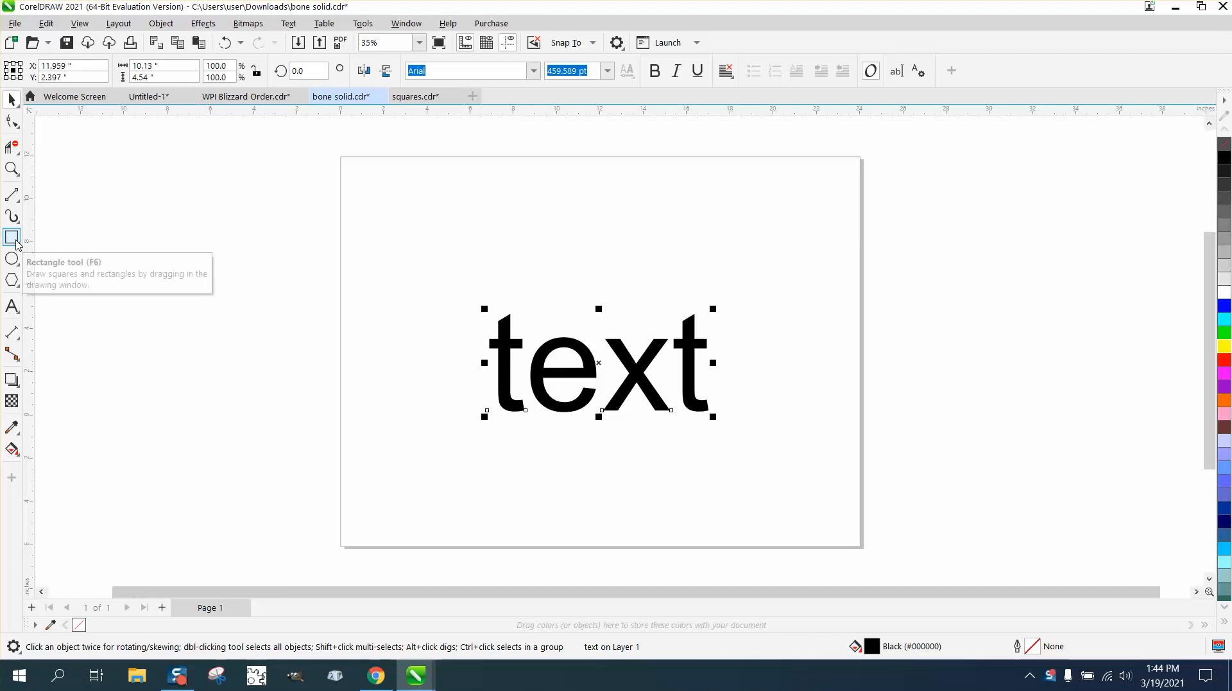
pyautogui.click(13, 238)
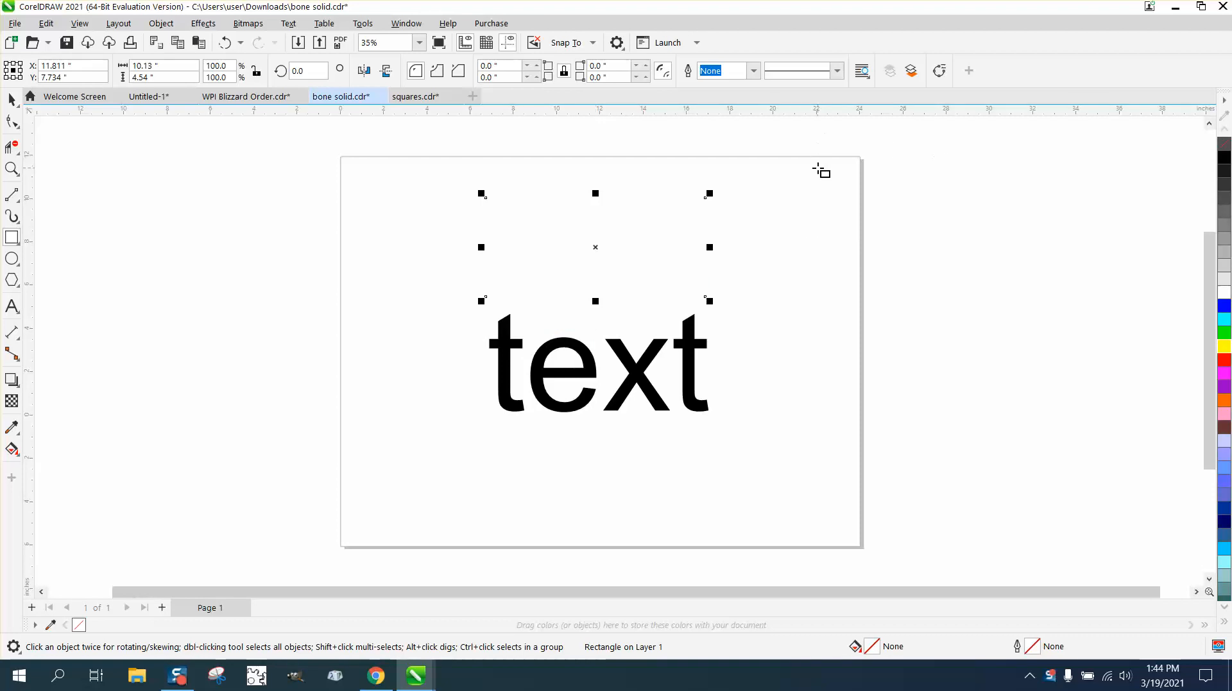
pyautogui.click(311, 228)
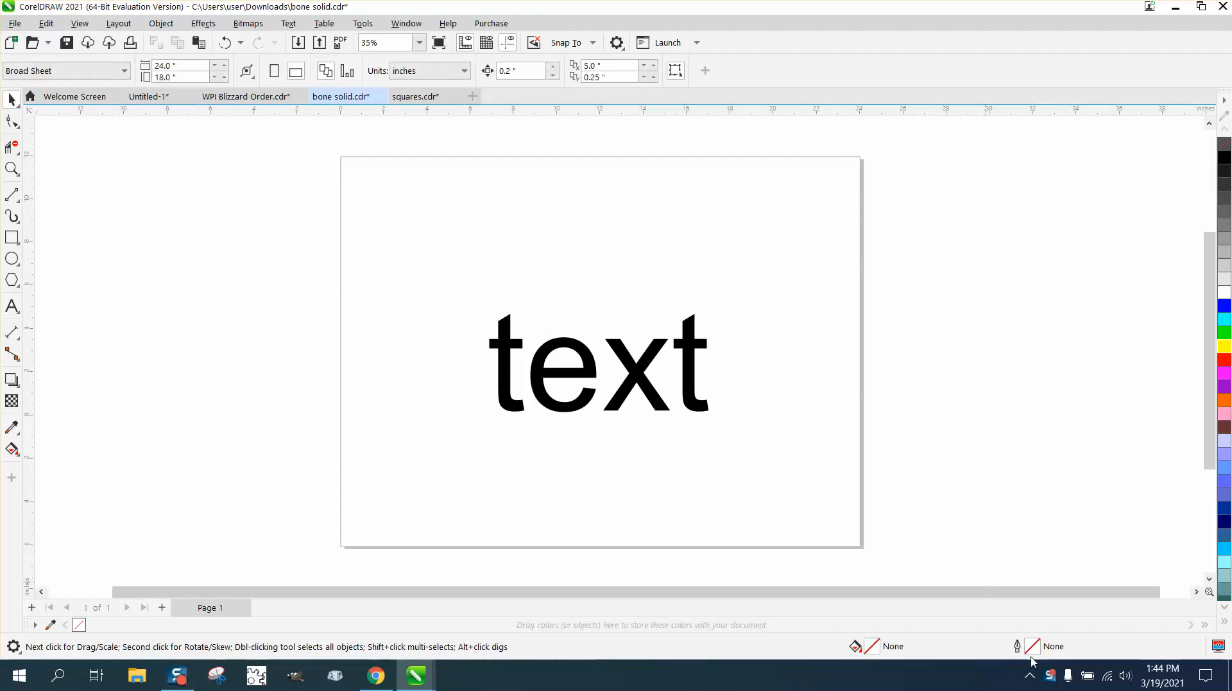
pyautogui.moveTo(1120, 688)
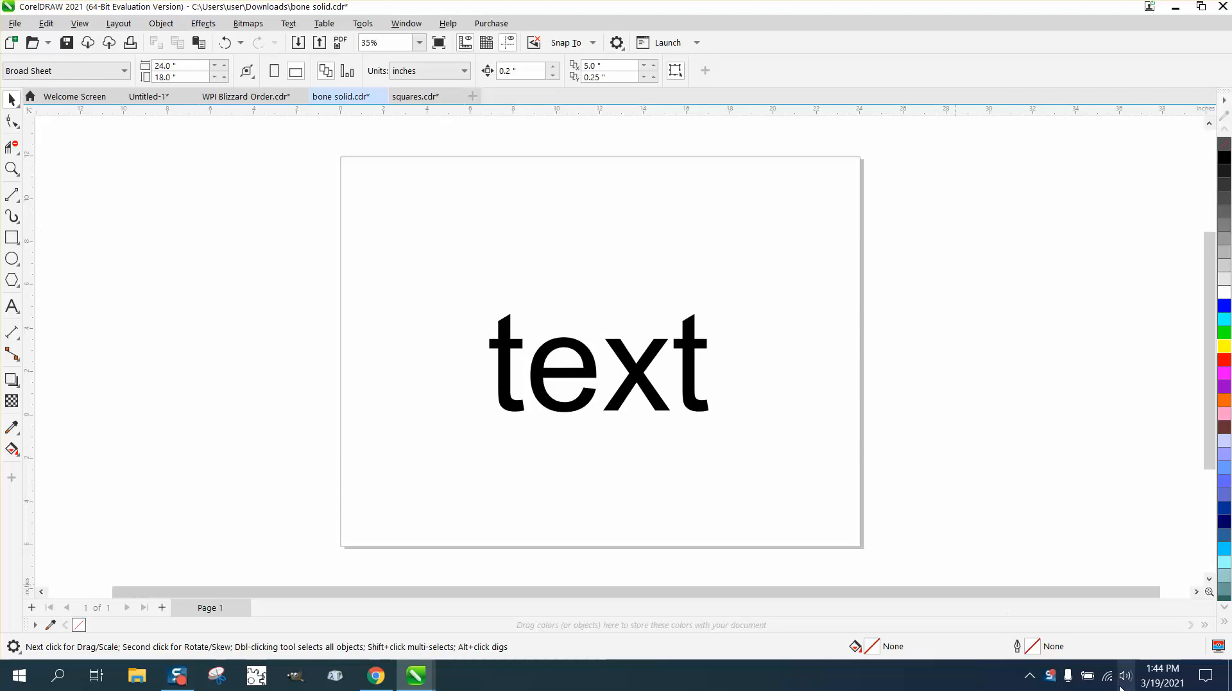
pyautogui.moveTo(961, 355)
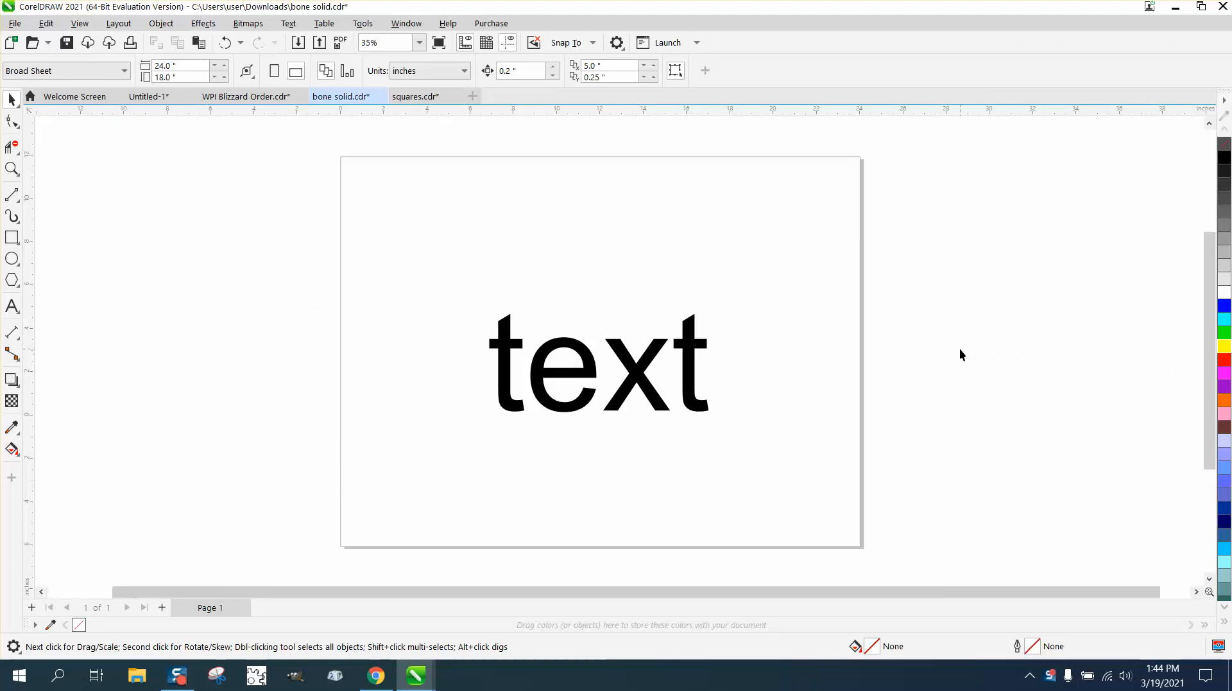
pyautogui.moveTo(1033, 662)
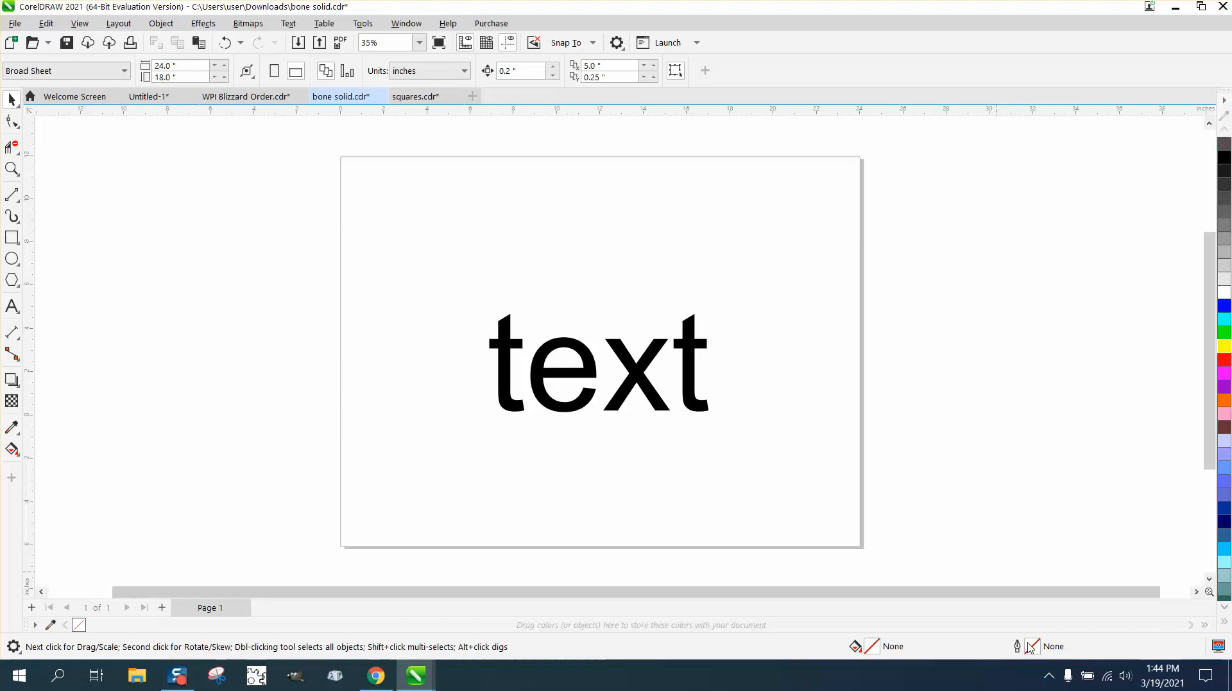
pyautogui.moveTo(641, 425)
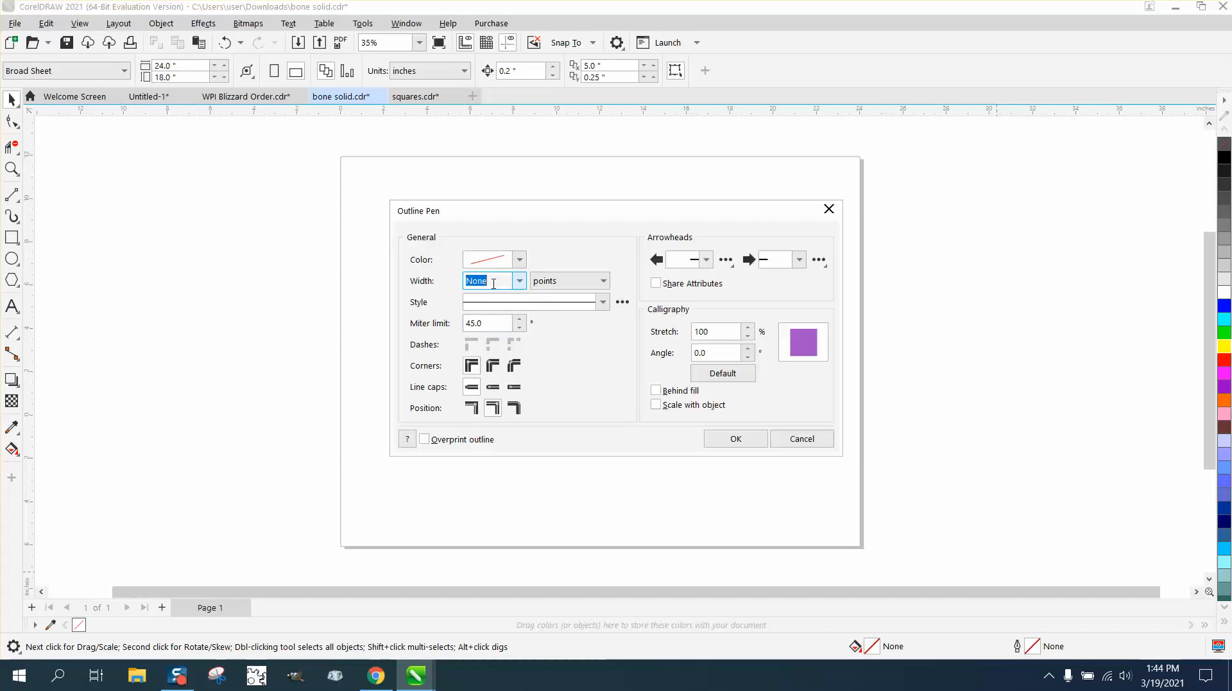
pyautogui.moveTo(491, 280)
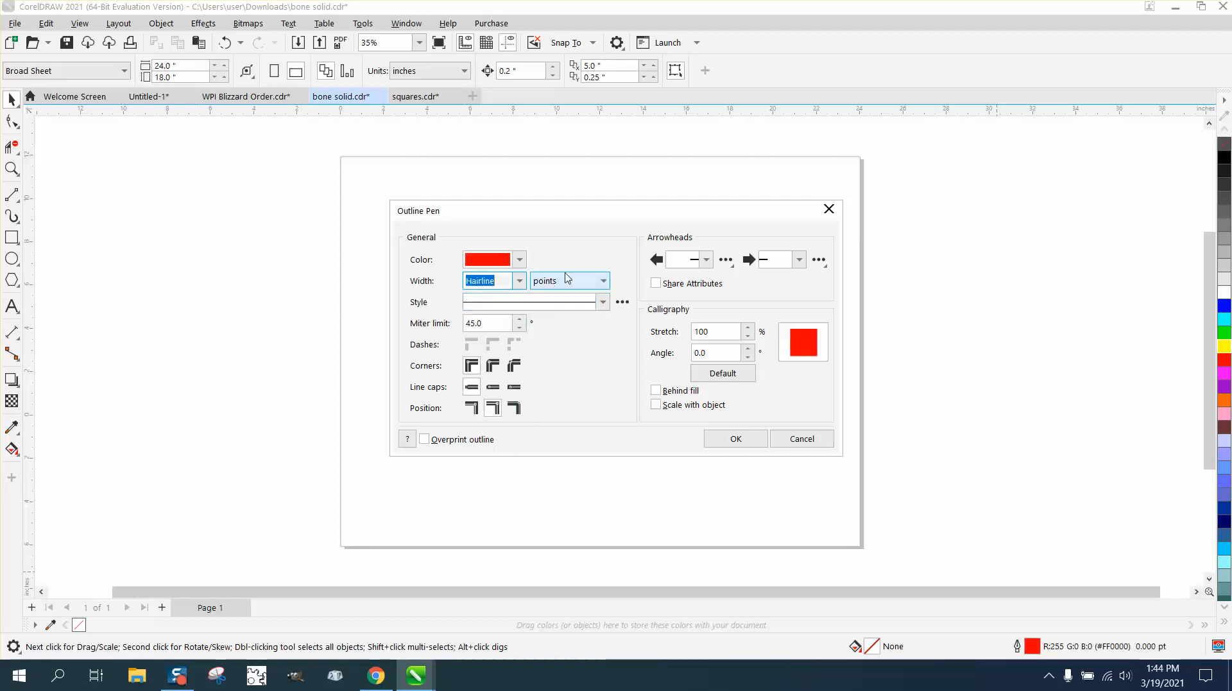
pyautogui.click(735, 439)
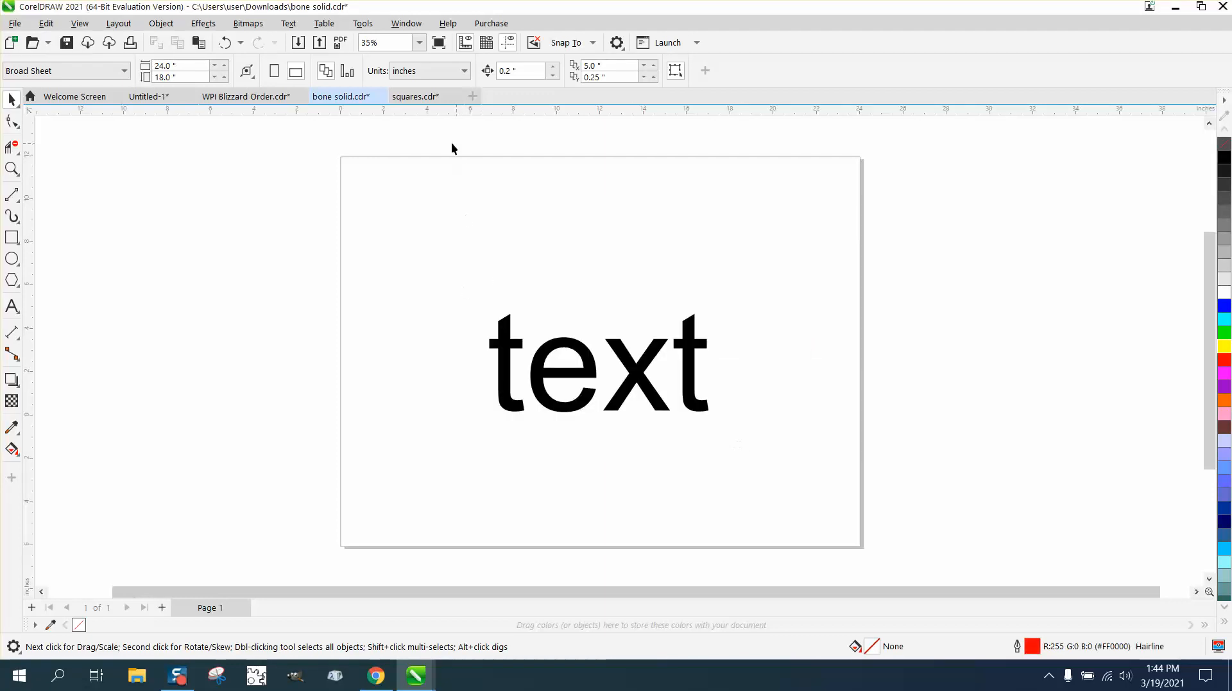
pyautogui.moveTo(152, 212)
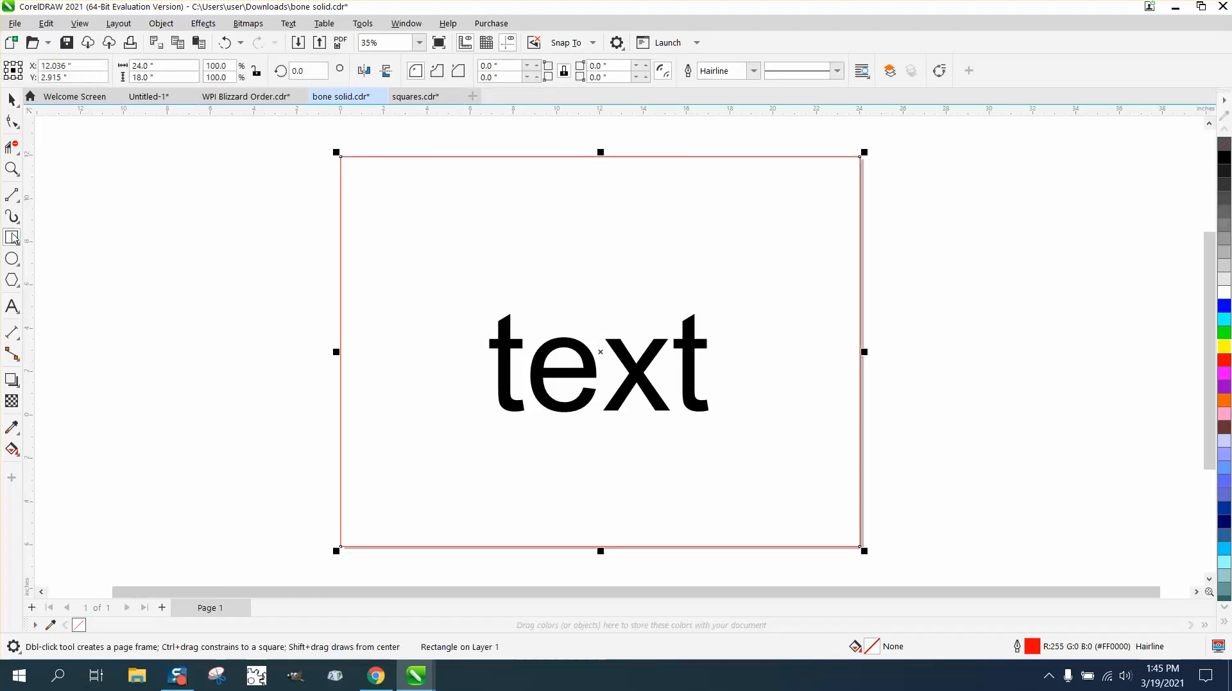
pyautogui.moveTo(35, 120)
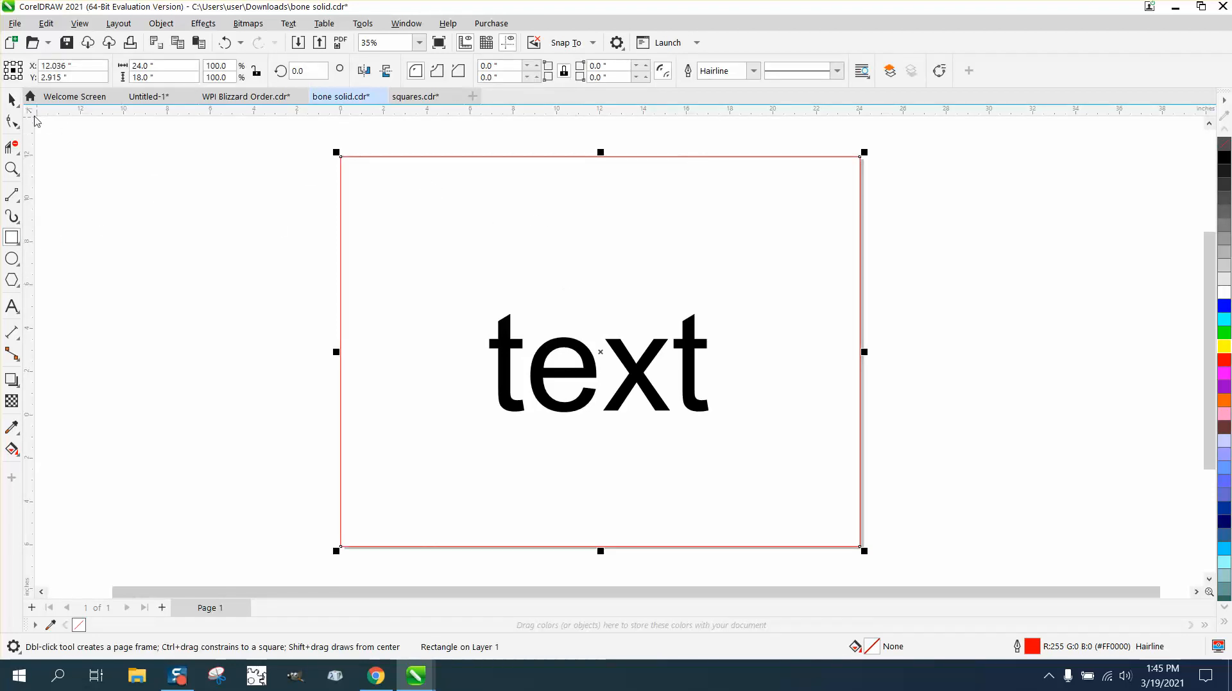
# - Draw a red hairline rectangle tightly around the word 'text', then return to the Pick tool
pyautogui.click(599, 362)
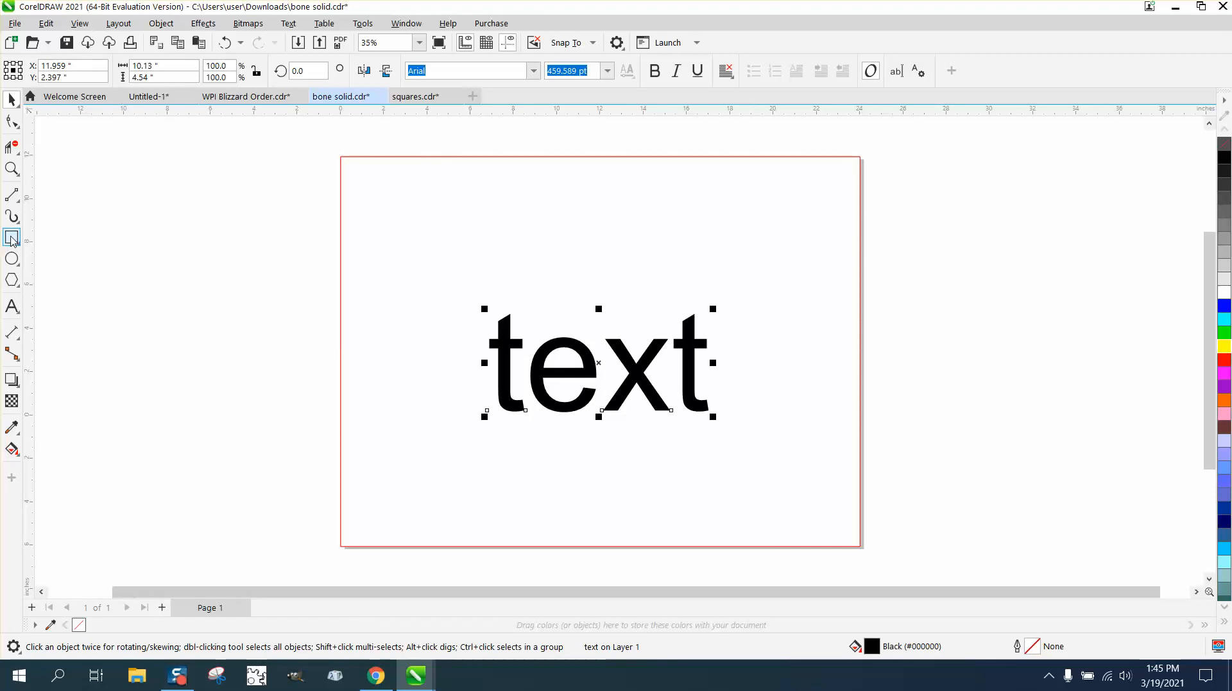
pyautogui.click(11, 237)
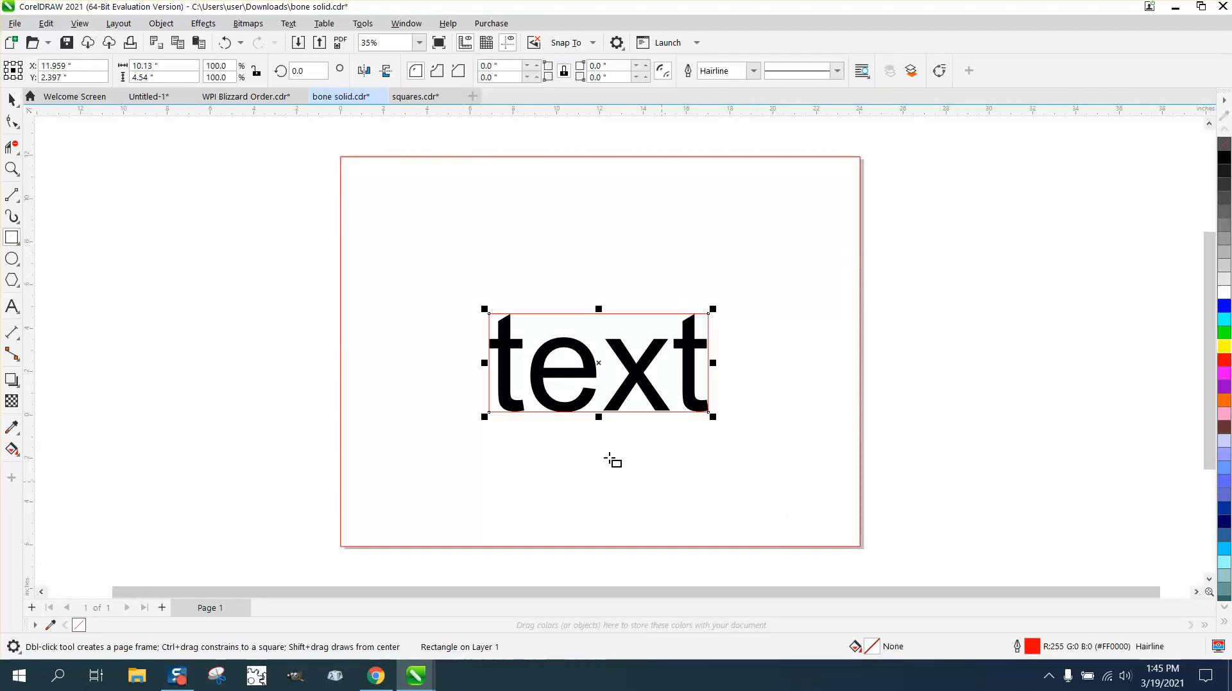
pyautogui.click(12, 168)
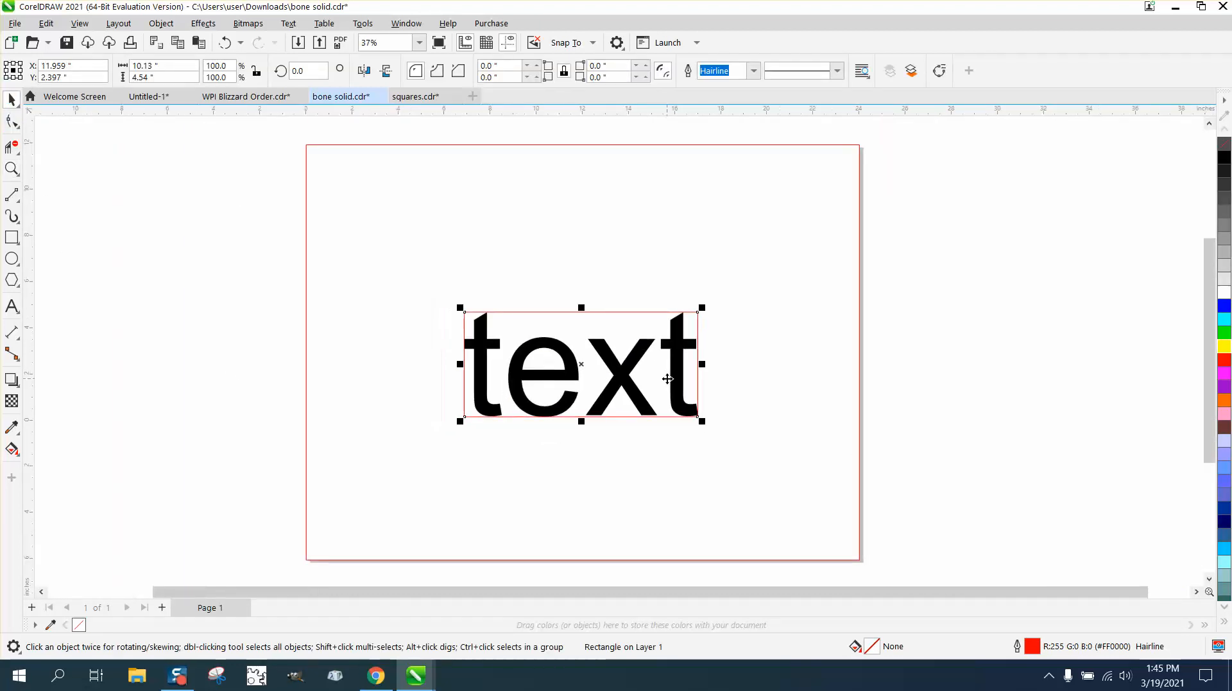
pyautogui.scroll(-3)
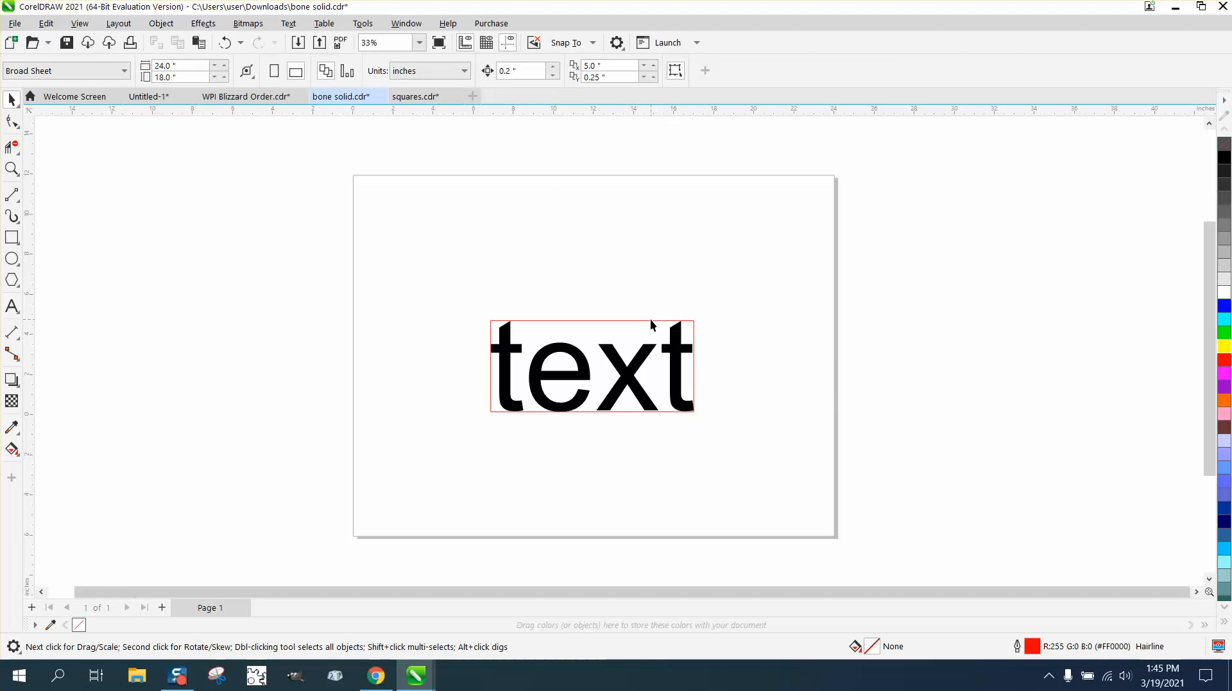
# - Select the repositioned word 'text', frame it with a red hairline rectangle, and deselect
pyautogui.click(591, 365)
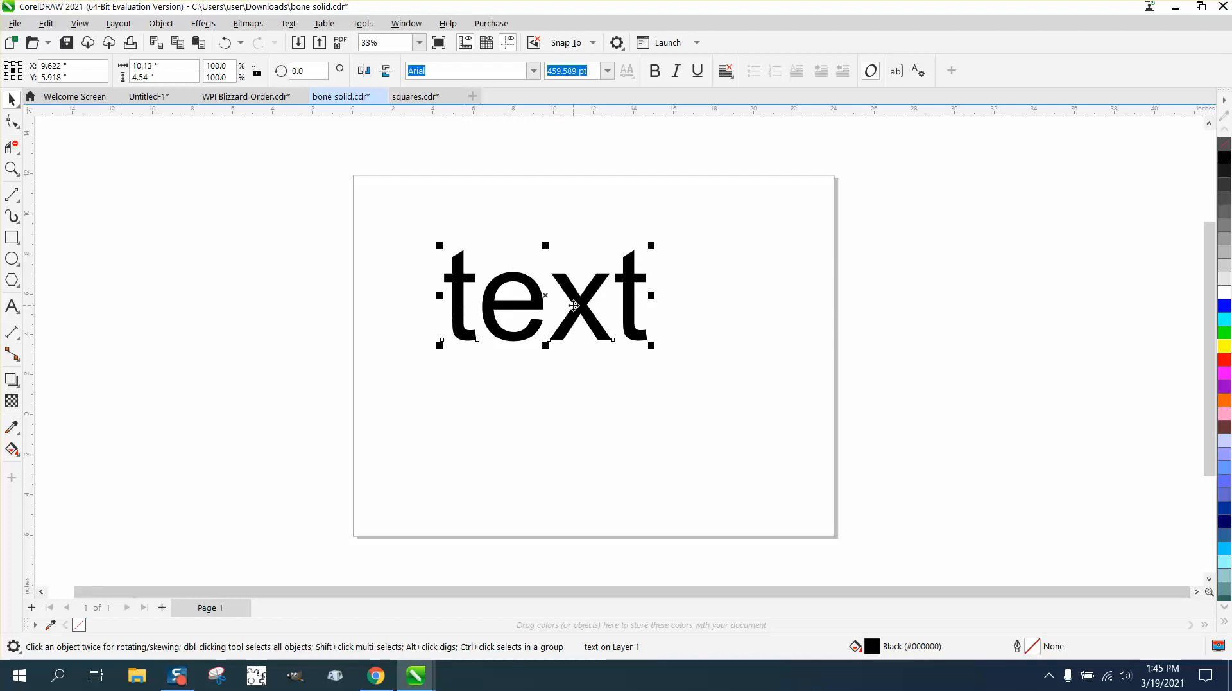
pyautogui.moveTo(12, 238)
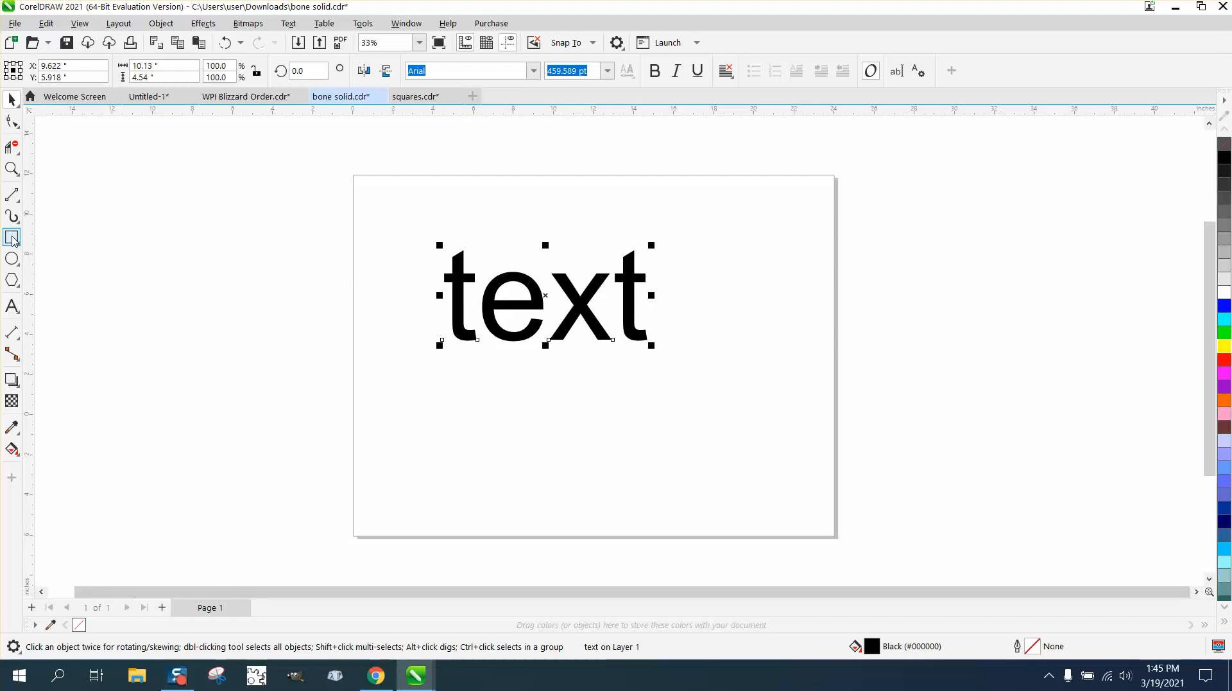
pyautogui.click(13, 238)
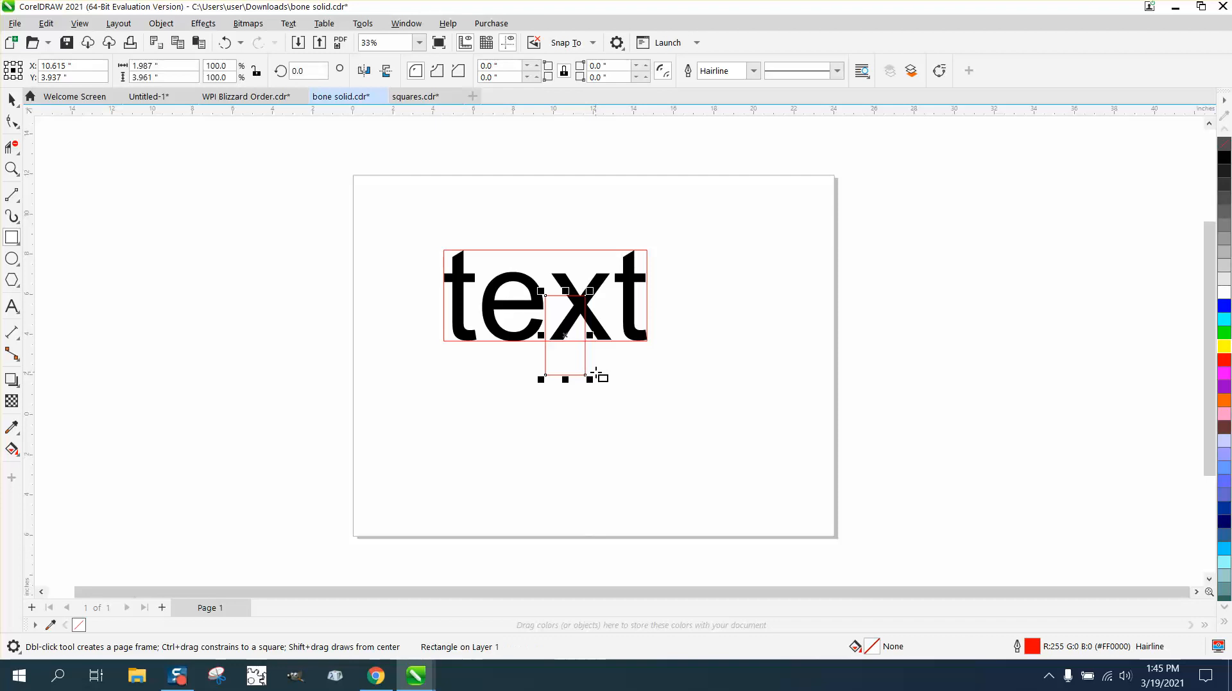
pyautogui.click(718, 344)
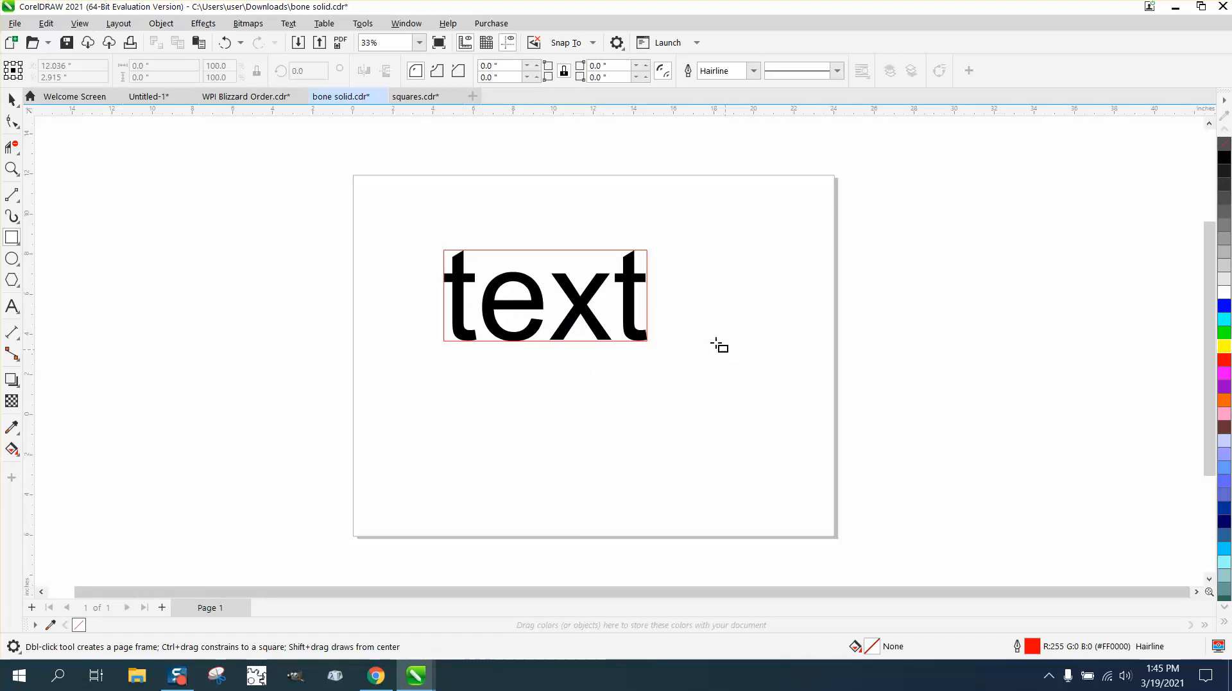
pyautogui.moveTo(621, 314)
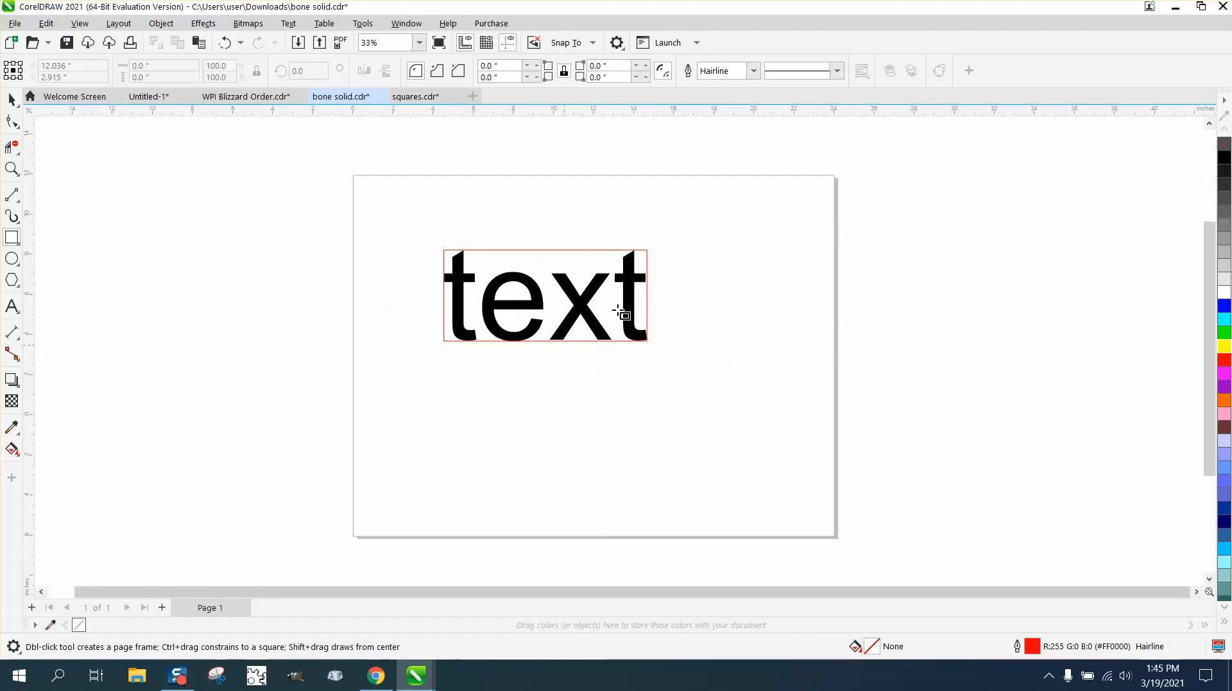
pyautogui.moveTo(420, 312)
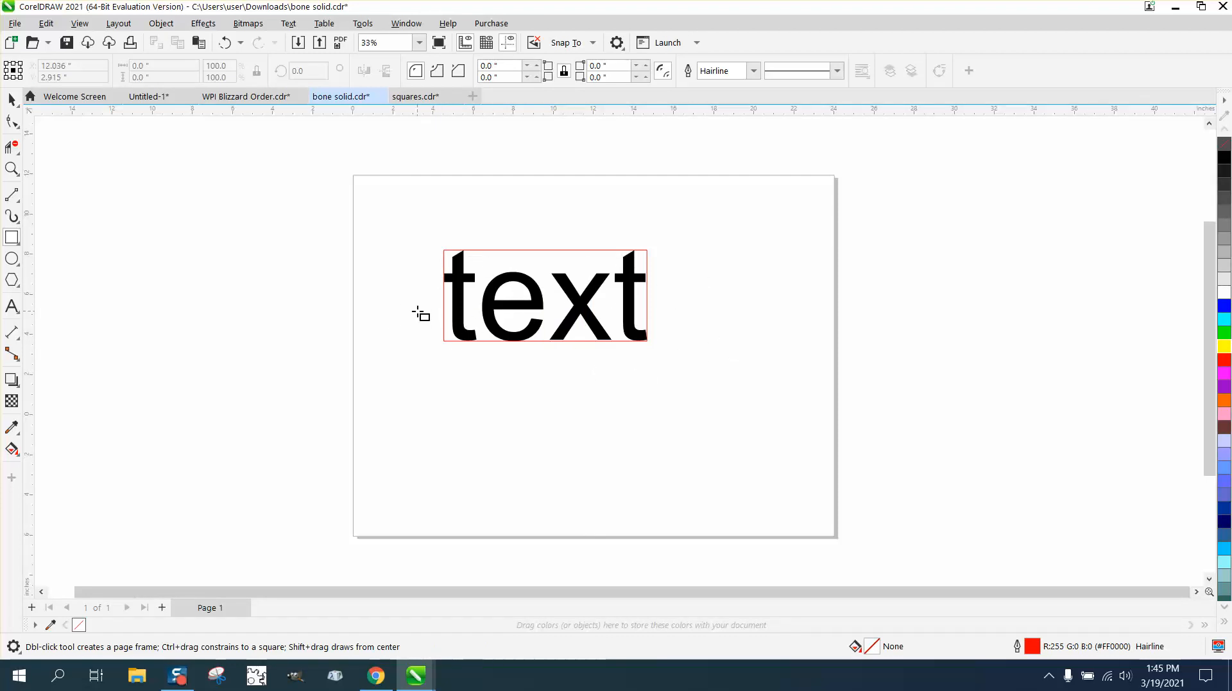